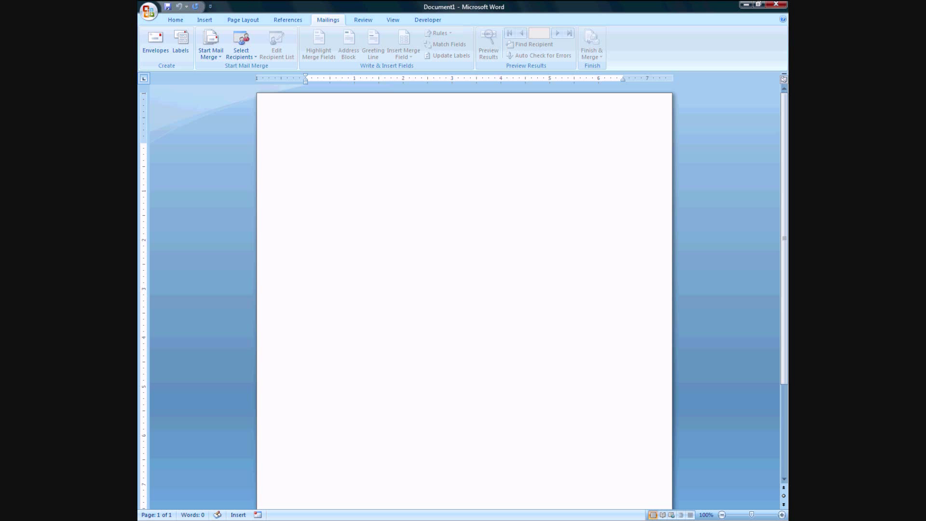
Show the Custom test2 label details: 1" × 4", 2 across, 10 down on Letter paper.
{"action": "left_click", "coordinate": [180, 41]}
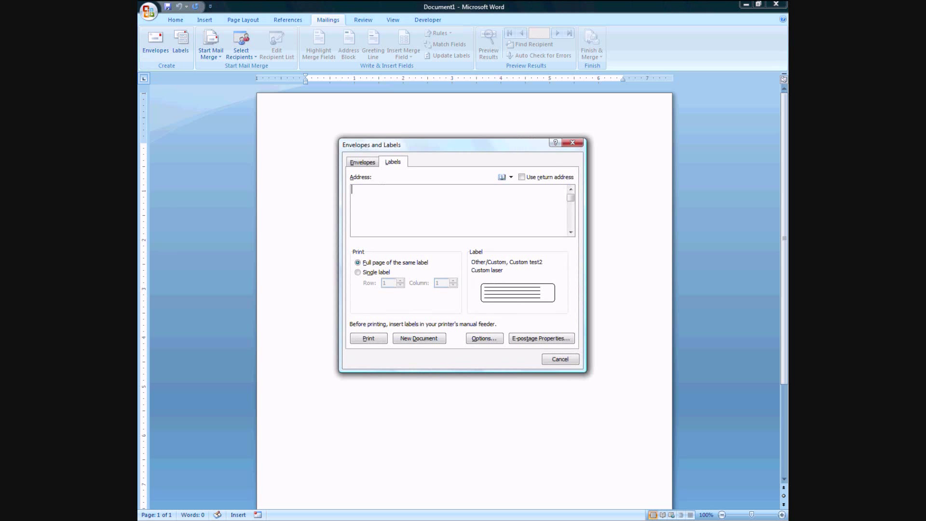
{"action": "left_click", "coordinate": [483, 338]}
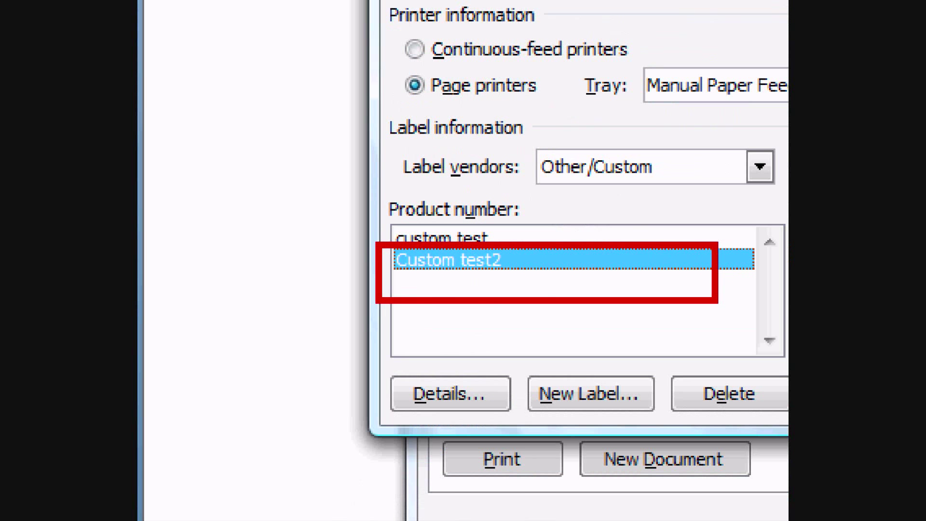
{"action": "left_click", "coordinate": [450, 393]}
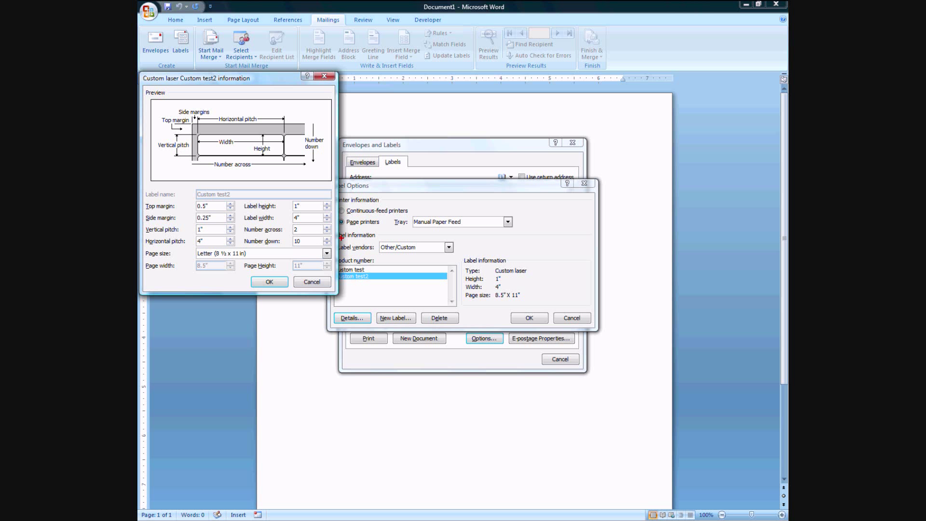
{"action": "mouse_move", "coordinate": [362, 193]}
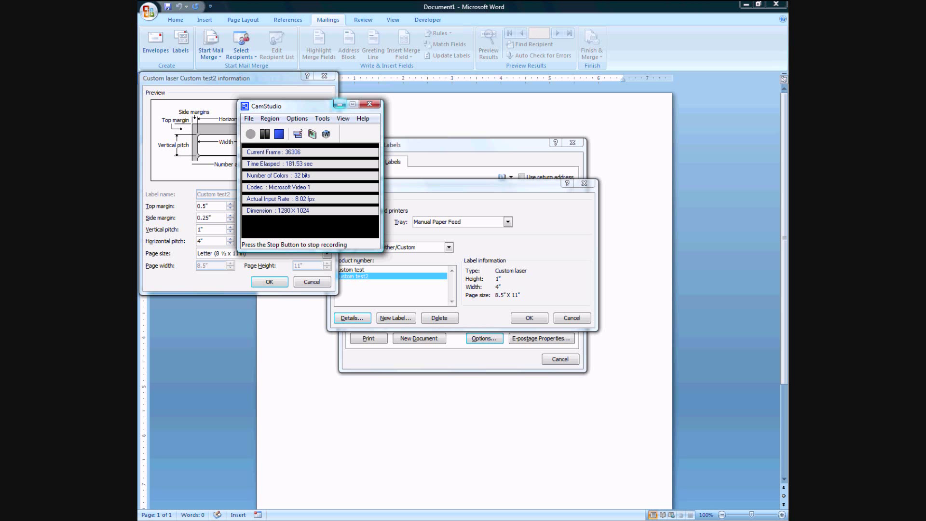
Make Custom test2 1 label across and create Labels3 with a single column of ten blank labels.
{"action": "left_click", "coordinate": [369, 104]}
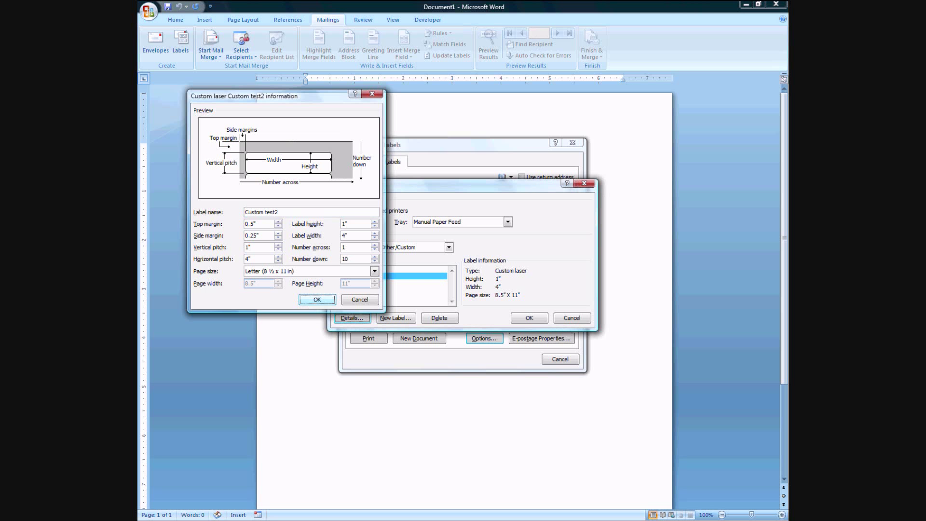
{"action": "left_click", "coordinate": [316, 299]}
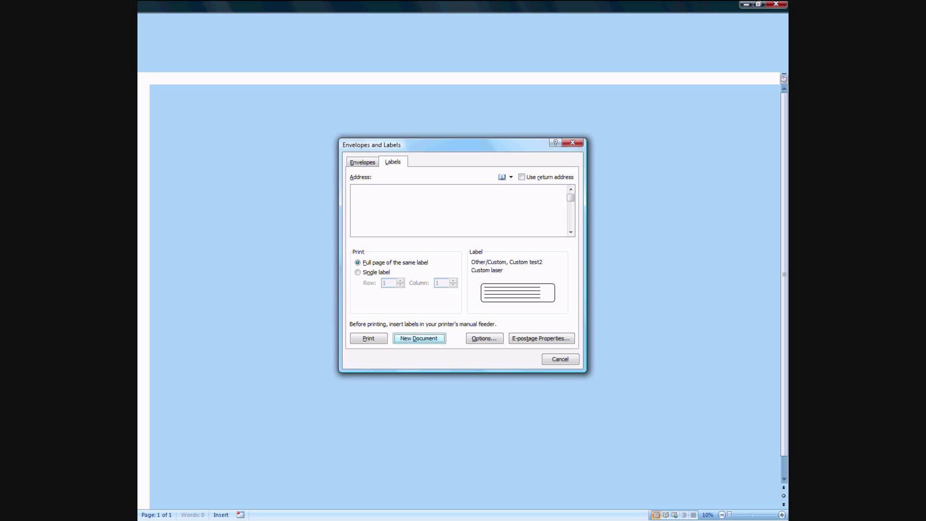
{"action": "left_click", "coordinate": [419, 339]}
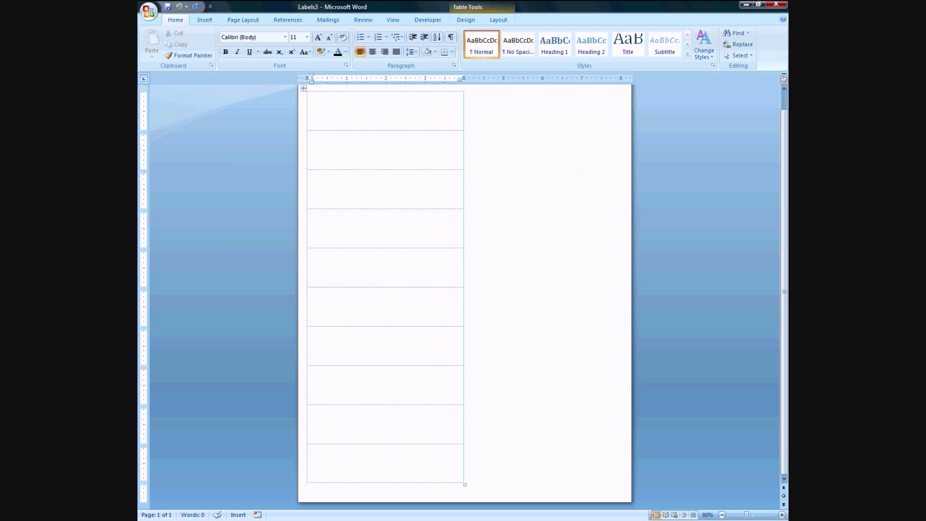
{"action": "left_click", "coordinate": [781, 514]}
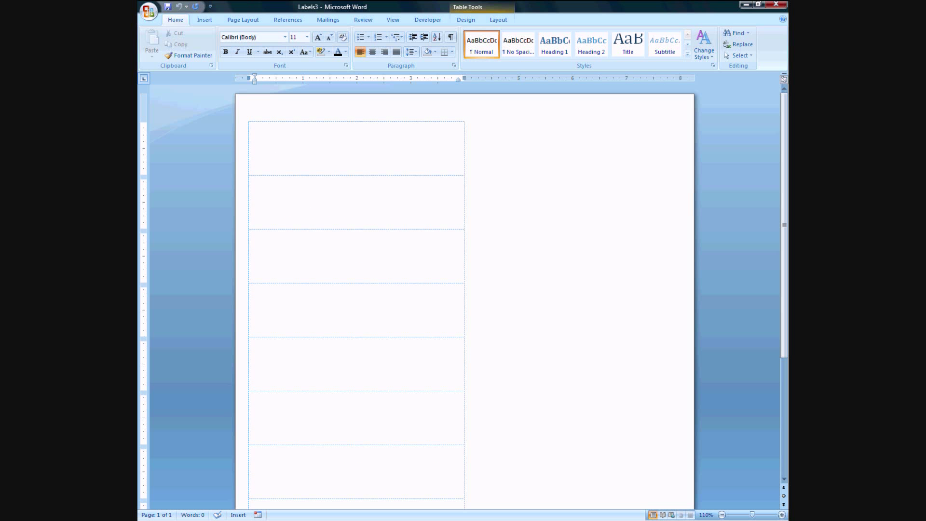
From Mailings, choose an existing recipient list, browsing the Desktop with Book1.xlsx offered.
{"action": "left_click", "coordinate": [204, 20]}
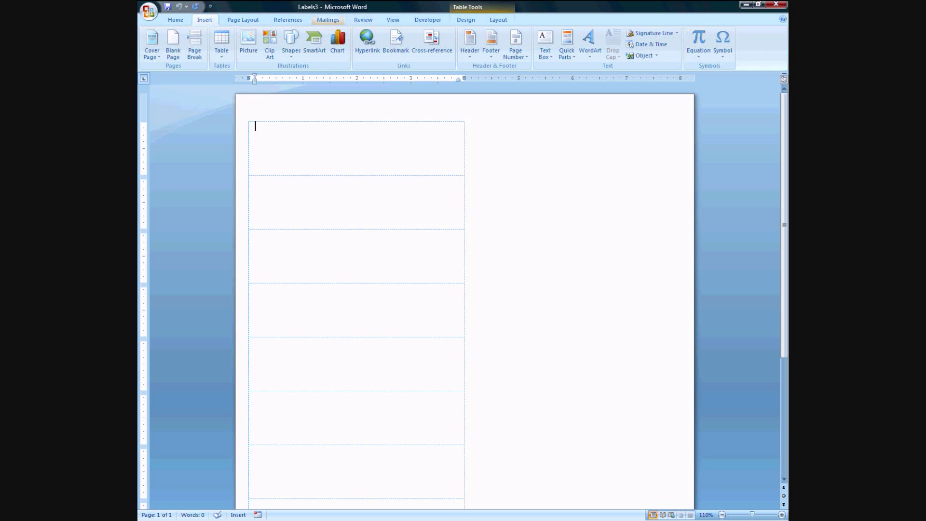
{"action": "left_click", "coordinate": [327, 20]}
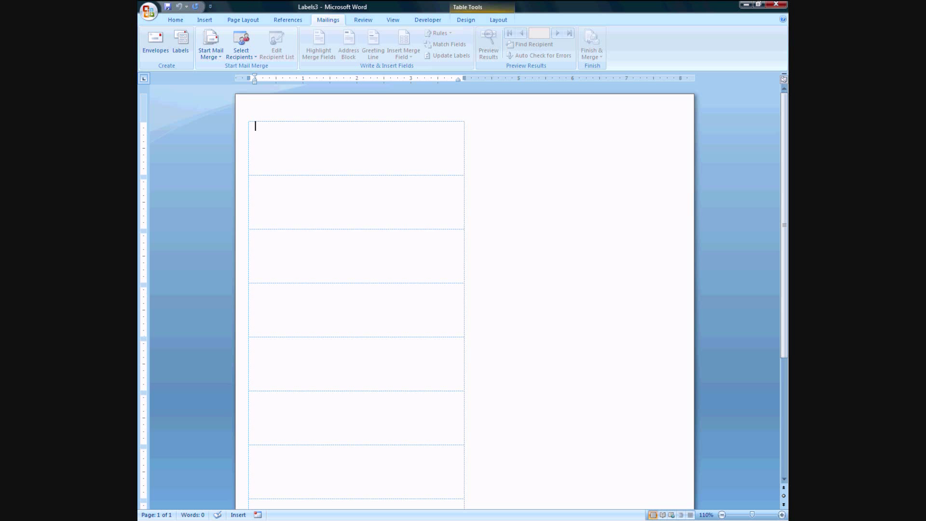
{"action": "left_click", "coordinate": [240, 43]}
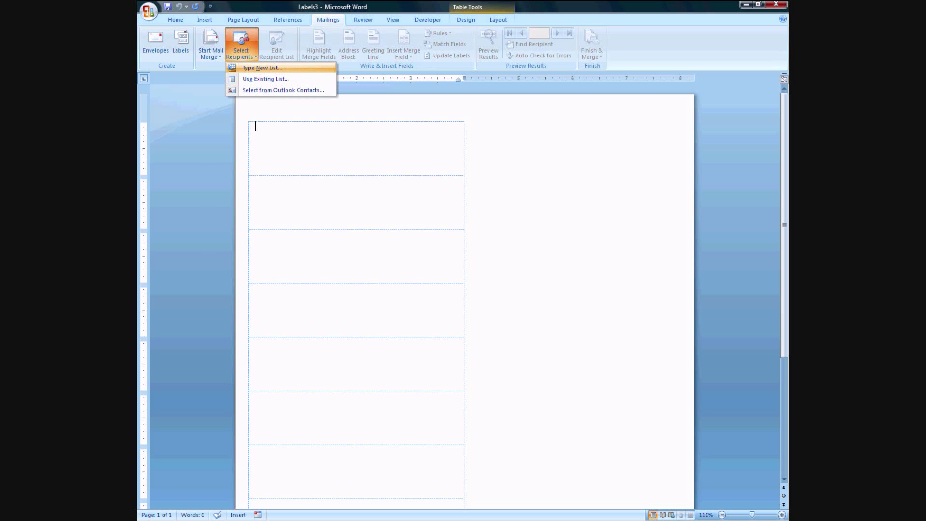
{"action": "mouse_move", "coordinate": [265, 79]}
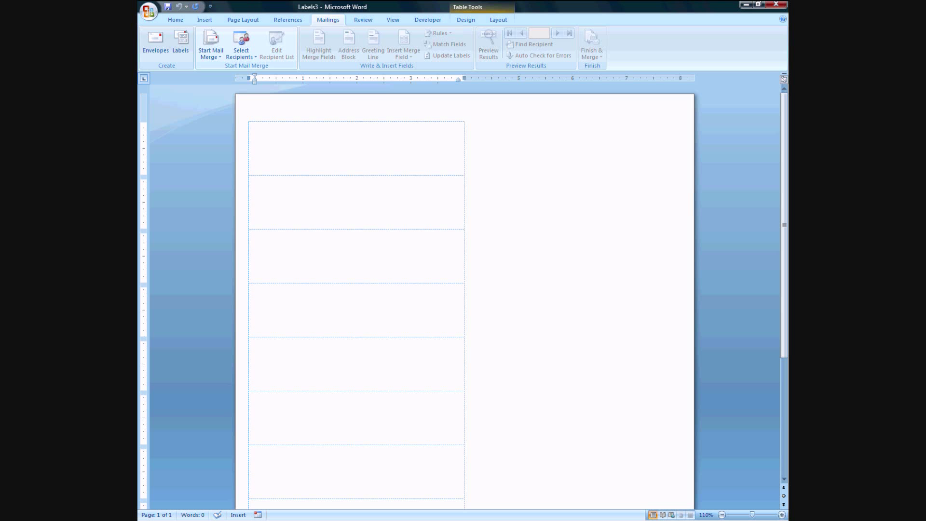
{"action": "left_click", "coordinate": [210, 45]}
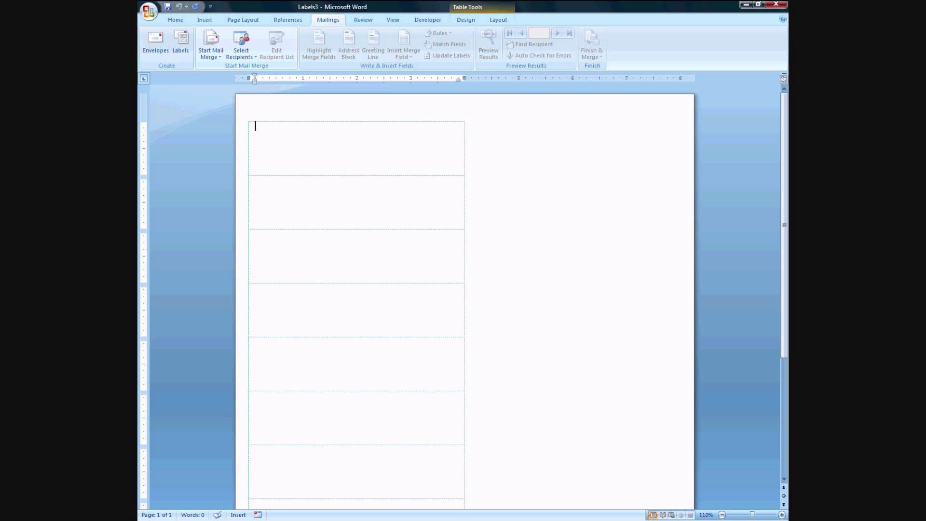
{"action": "left_click", "coordinate": [240, 45]}
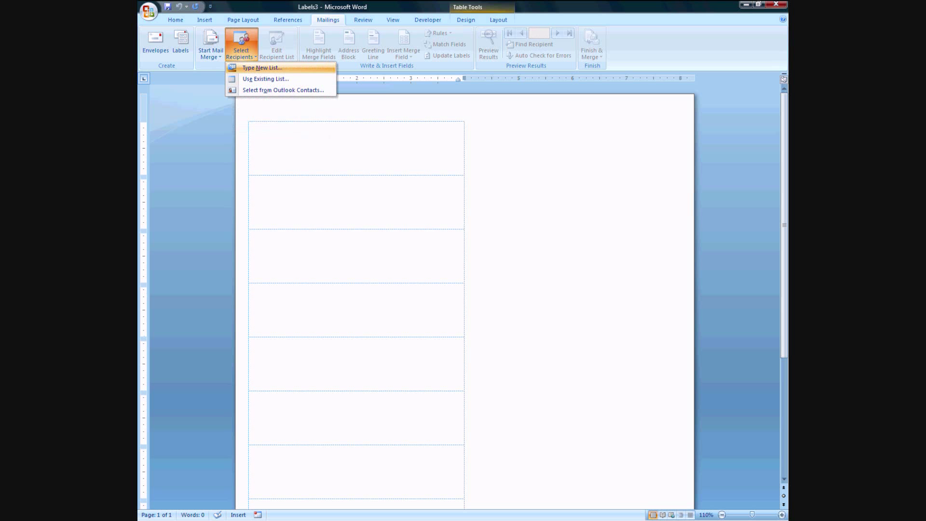
{"action": "left_click", "coordinate": [265, 78]}
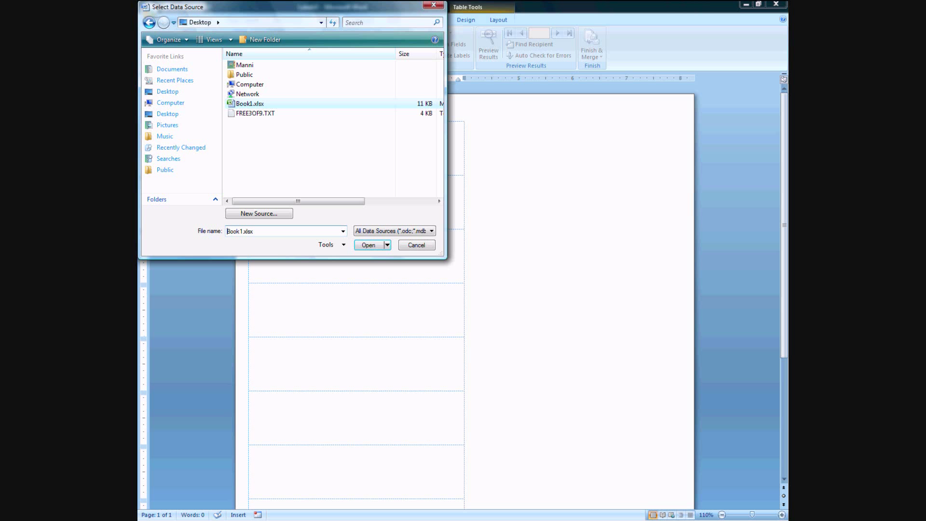
Connect Book1.xlsx as the data source so Sheet1$, Sheet2$ and Sheet3$ are listed.
{"action": "left_click", "coordinate": [368, 244]}
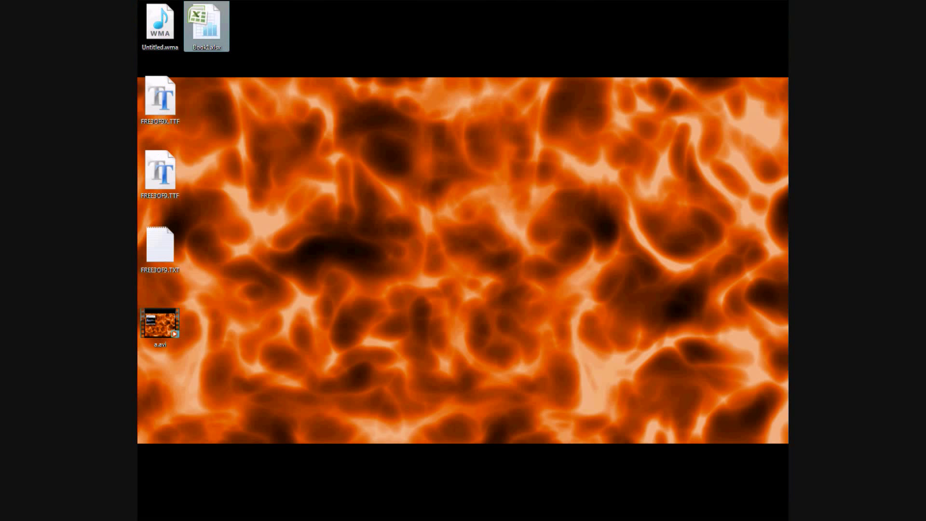
{"action": "double_click", "coordinate": [207, 25]}
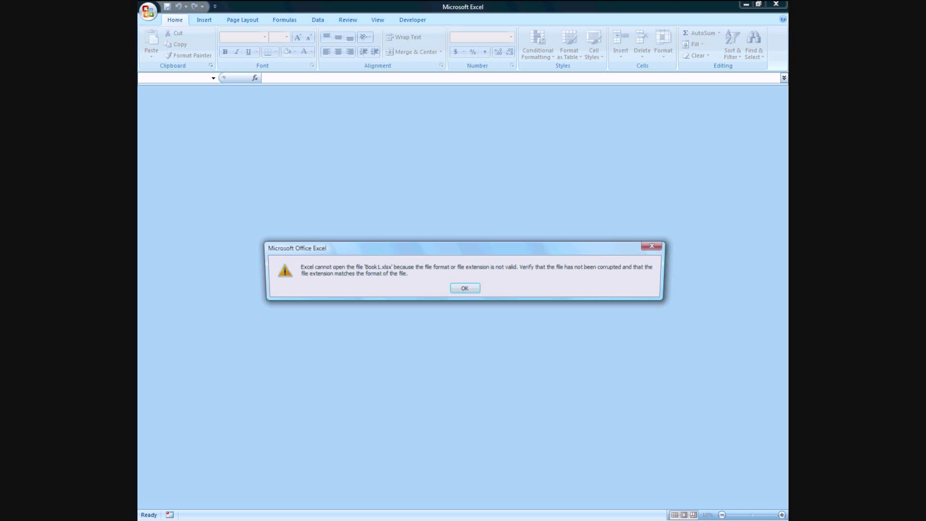
{"action": "left_click", "coordinate": [463, 289]}
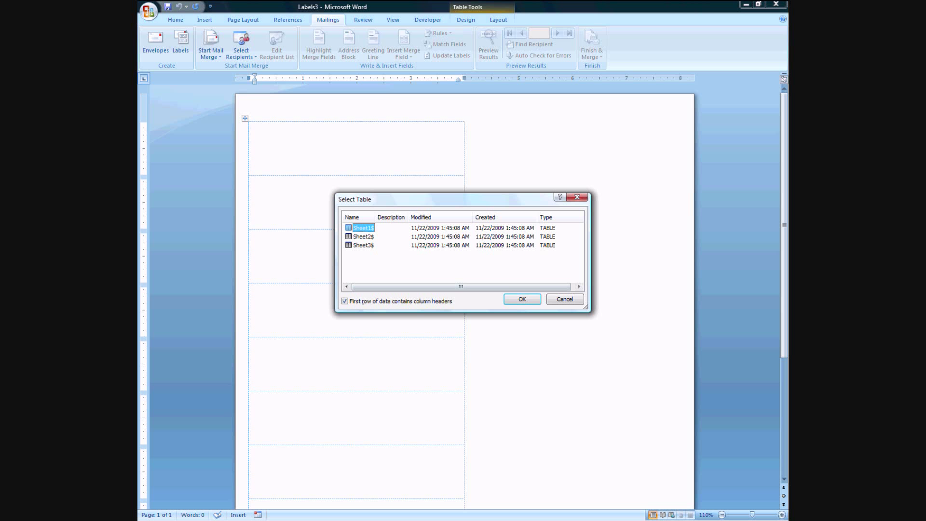
Confirm Sheet1$ as the recipient table and insert two UPC merge fields in the first label.
{"action": "left_click", "coordinate": [520, 299]}
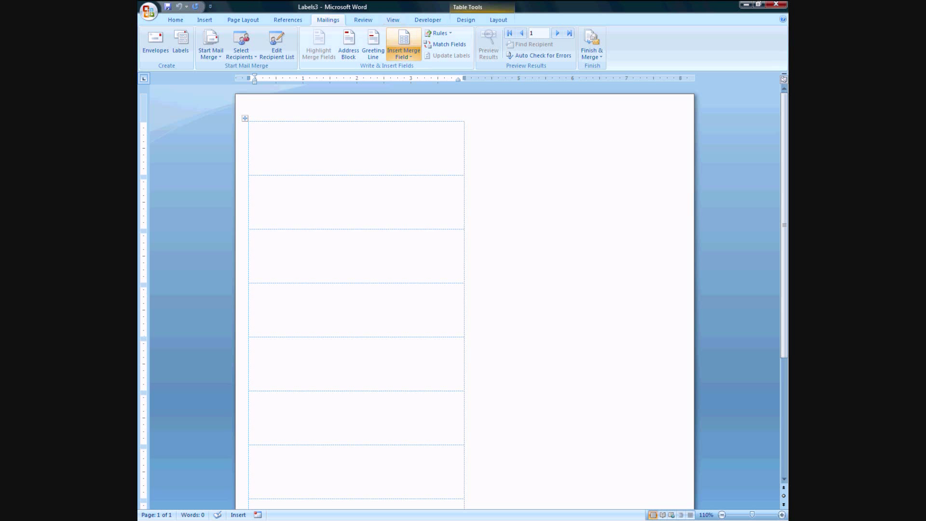
{"action": "left_click", "coordinate": [403, 47]}
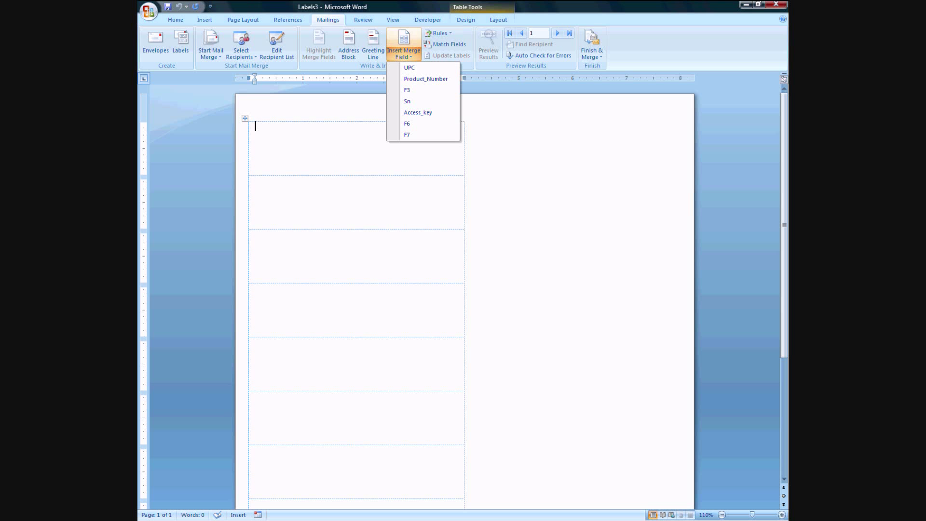
{"action": "mouse_move", "coordinate": [409, 67]}
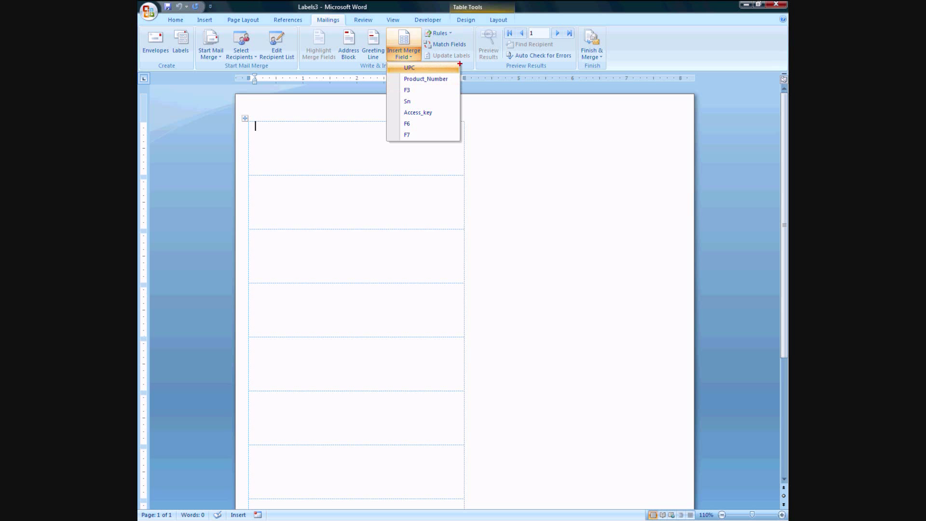
{"action": "mouse_move", "coordinate": [409, 68]}
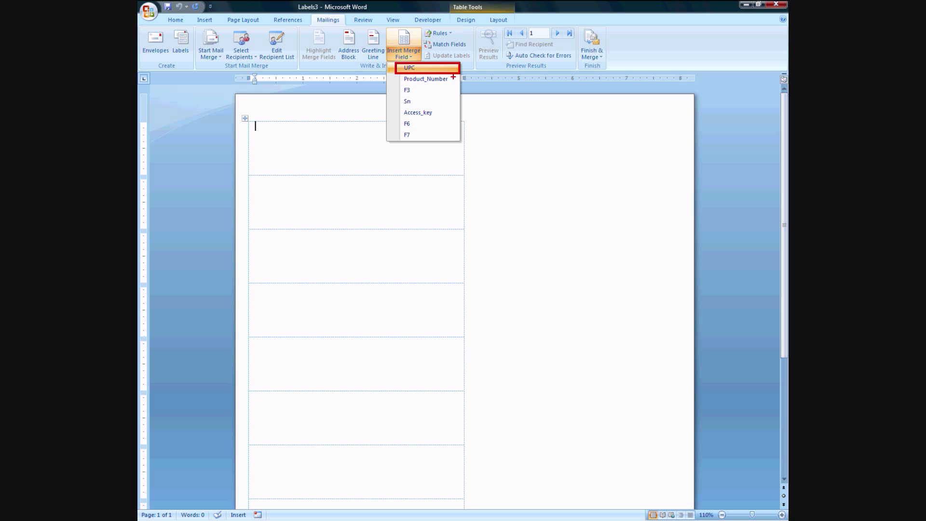
{"action": "mouse_move", "coordinate": [425, 78]}
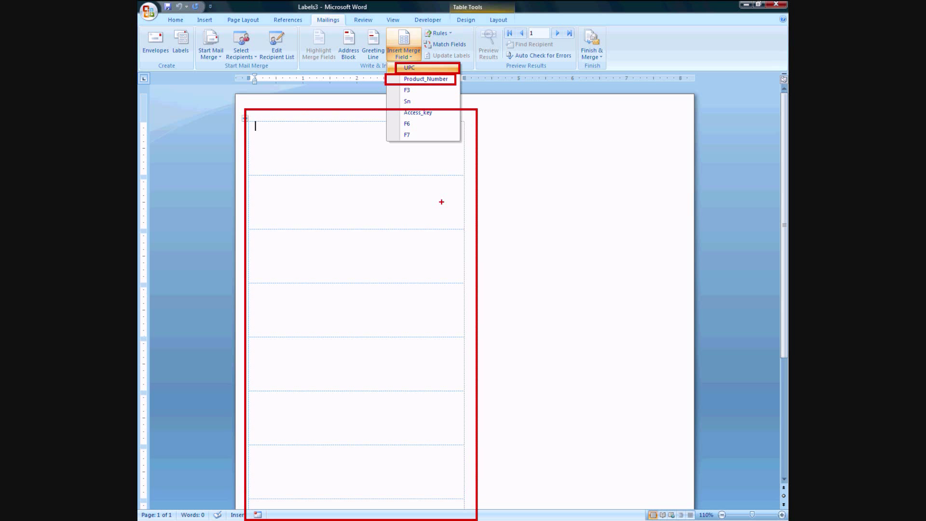
{"action": "mouse_move", "coordinate": [401, 104]}
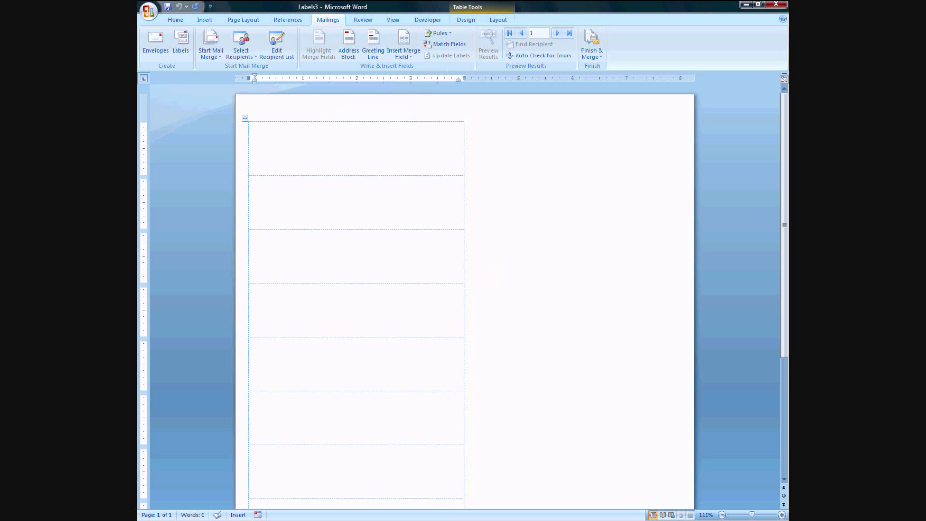
{"action": "left_click", "coordinate": [356, 141]}
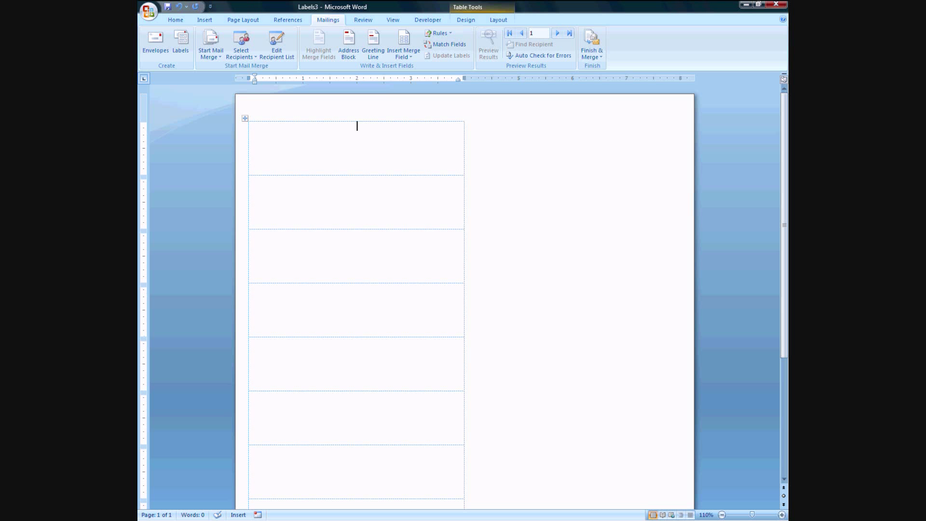
{"action": "left_click", "coordinate": [403, 41]}
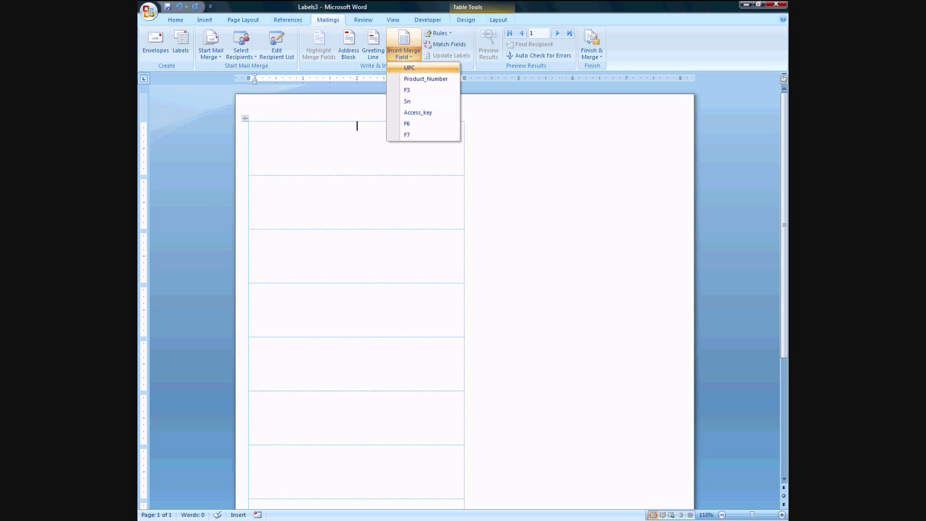
{"action": "left_click", "coordinate": [409, 67]}
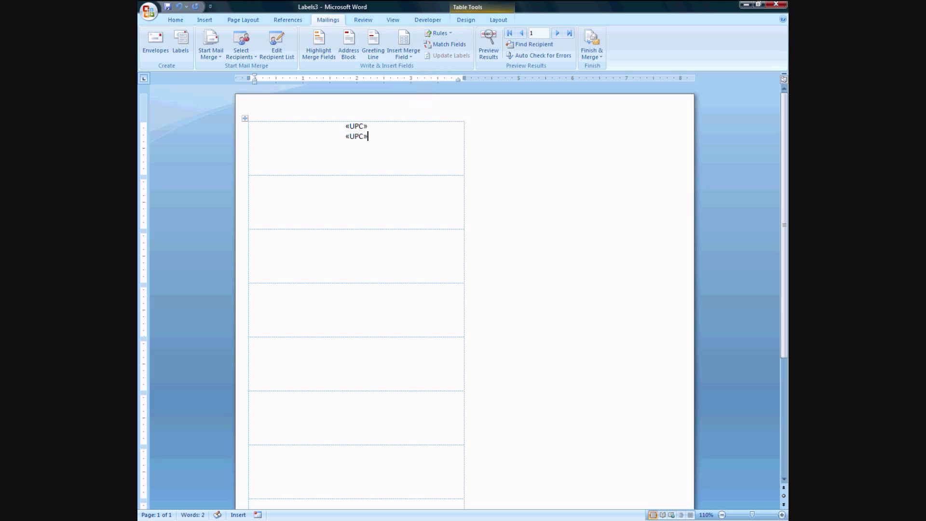
Add two Product_Number merge fields below the UPC lines after a blank line.
{"action": "left_click", "coordinate": [403, 45]}
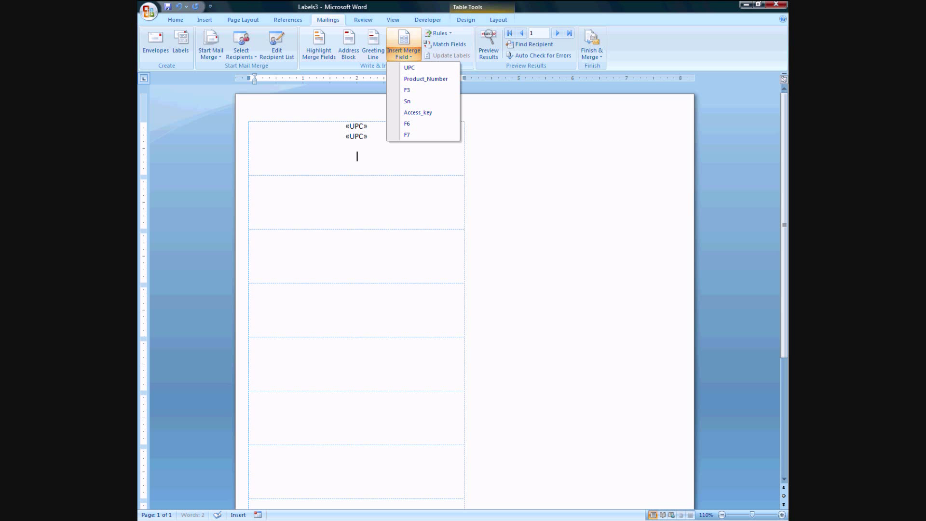
{"action": "left_click", "coordinate": [425, 78]}
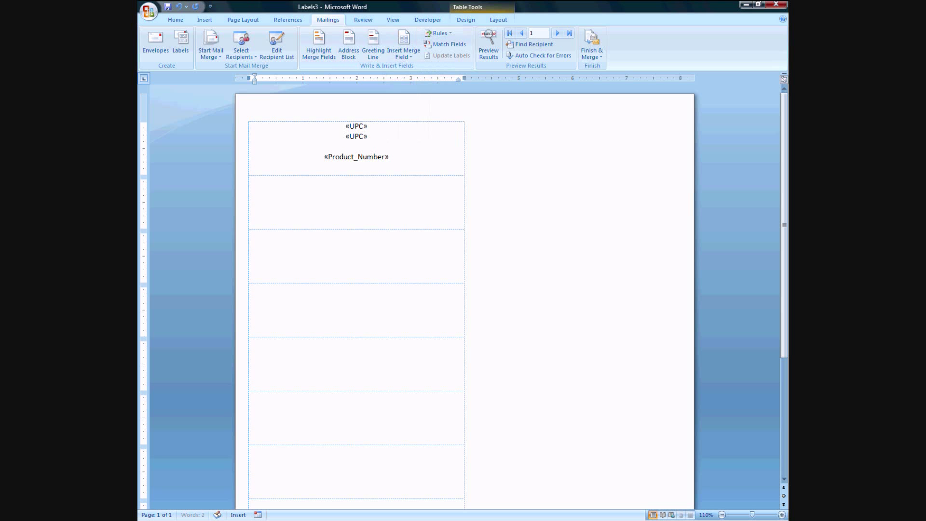
{"action": "left_click", "coordinate": [403, 45]}
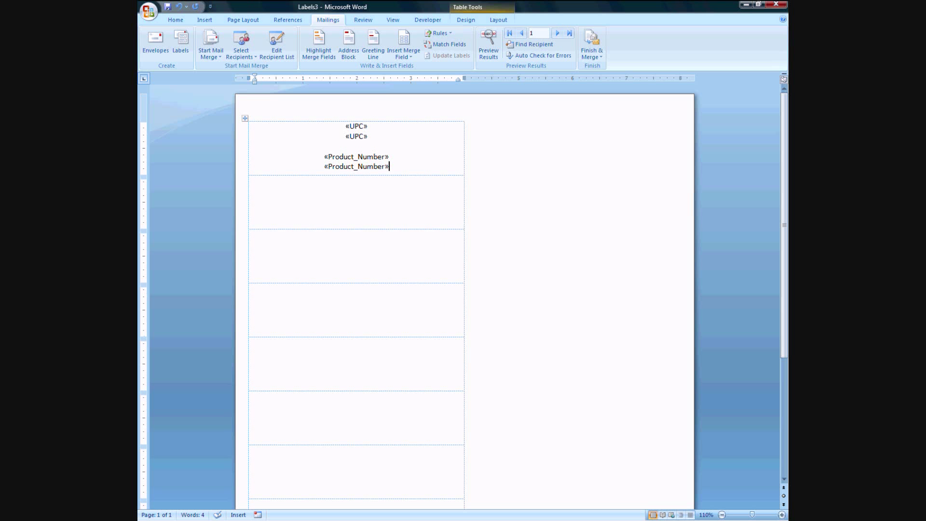
Format the first UPC and Product_Number fields in Free 3 of 9, show ¶ marks, keep the others Arial.
{"action": "double_click", "coordinate": [356, 125]}
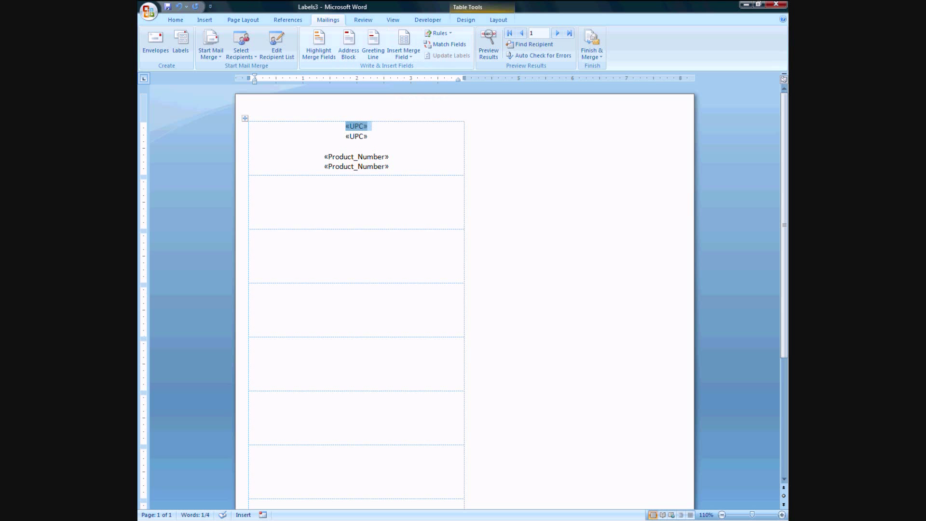
{"action": "left_click", "coordinate": [175, 19]}
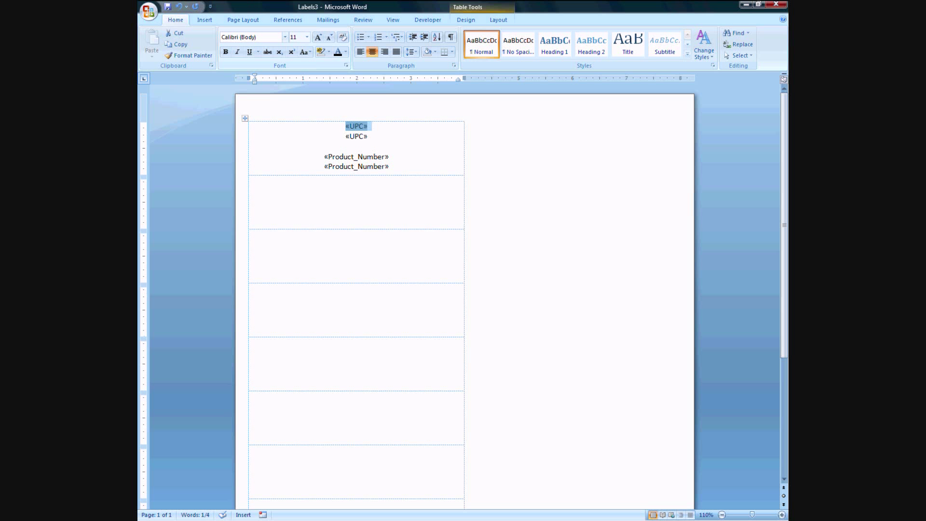
{"action": "left_click", "coordinate": [283, 37]}
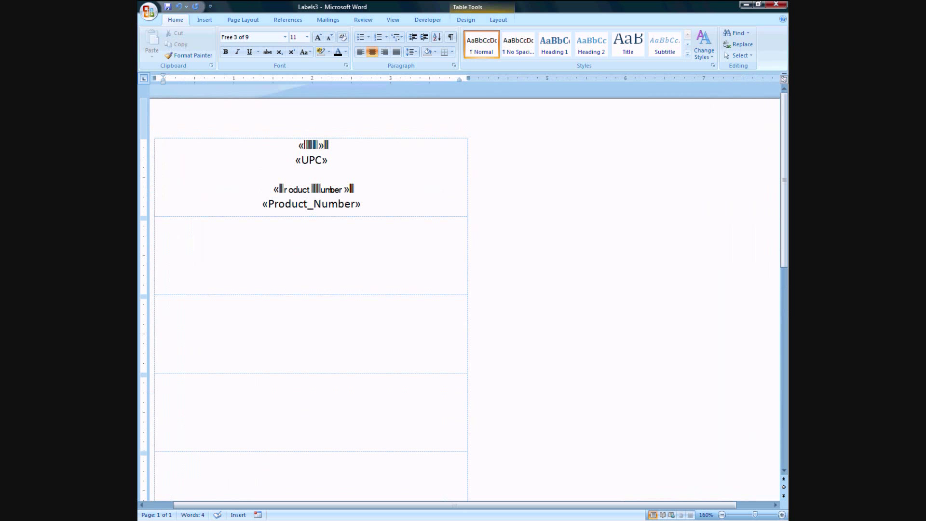
{"action": "left_click", "coordinate": [783, 514]}
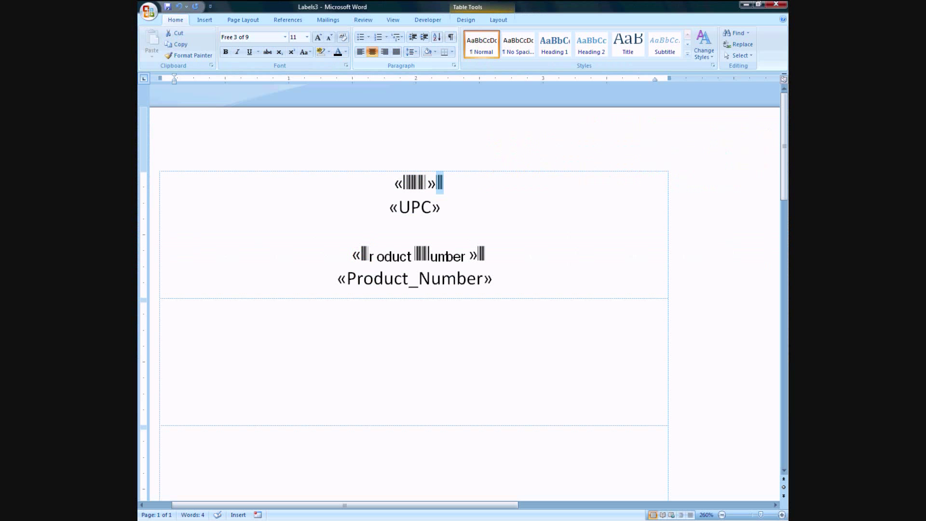
{"action": "left_click", "coordinate": [450, 37]}
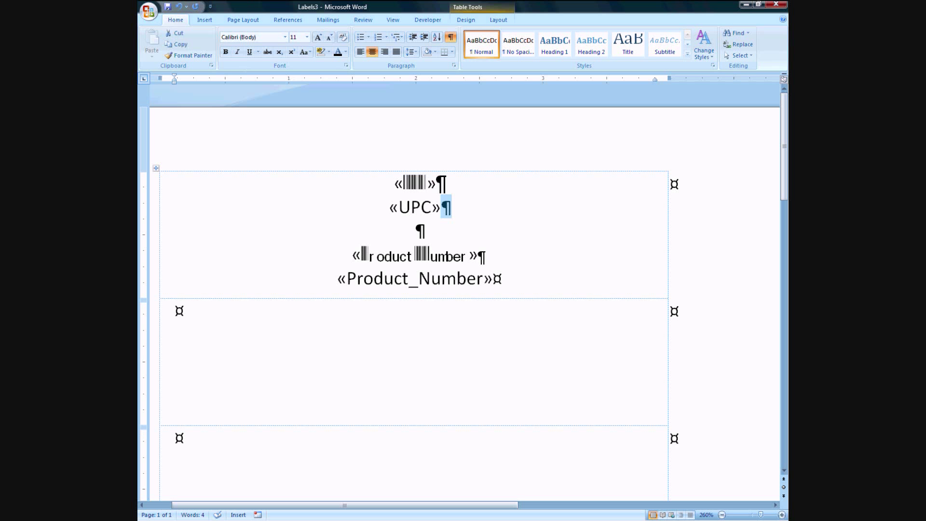
{"action": "type", "text": "Arial"}
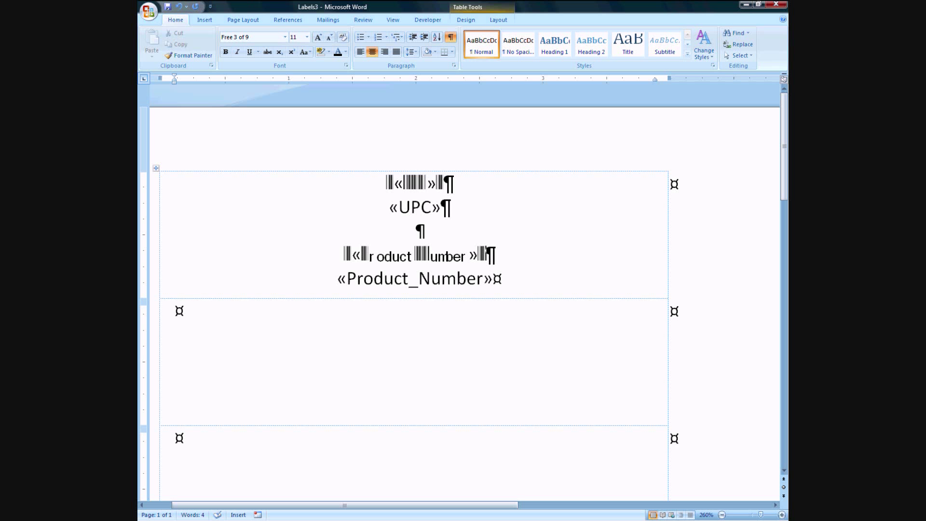
Return to the Mailings tools and toggle the merge preview for the label document.
{"action": "left_click", "coordinate": [328, 19]}
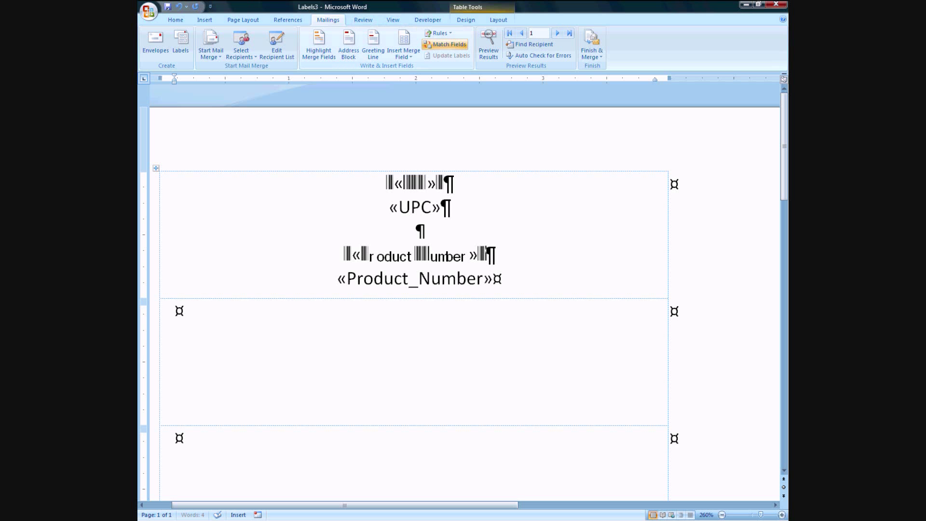
{"action": "left_click", "coordinate": [488, 46]}
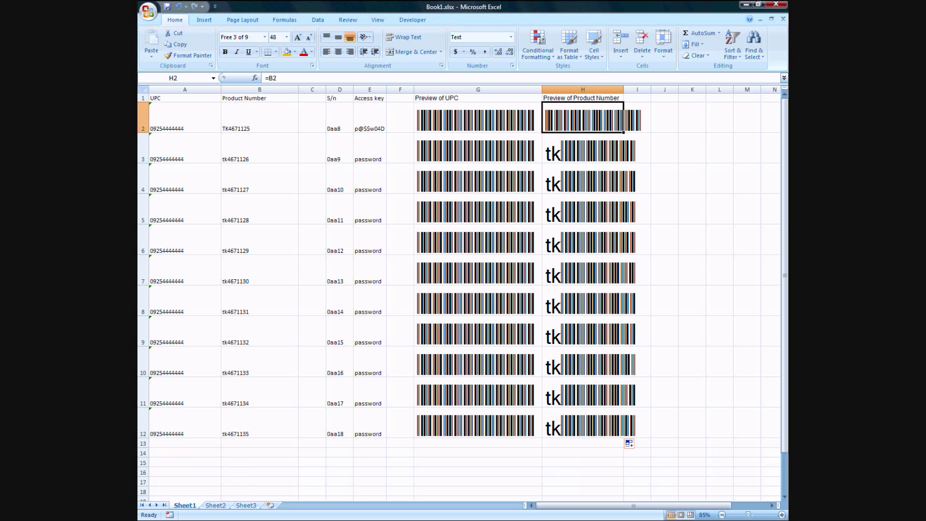
{"action": "left_click", "coordinate": [664, 115]}
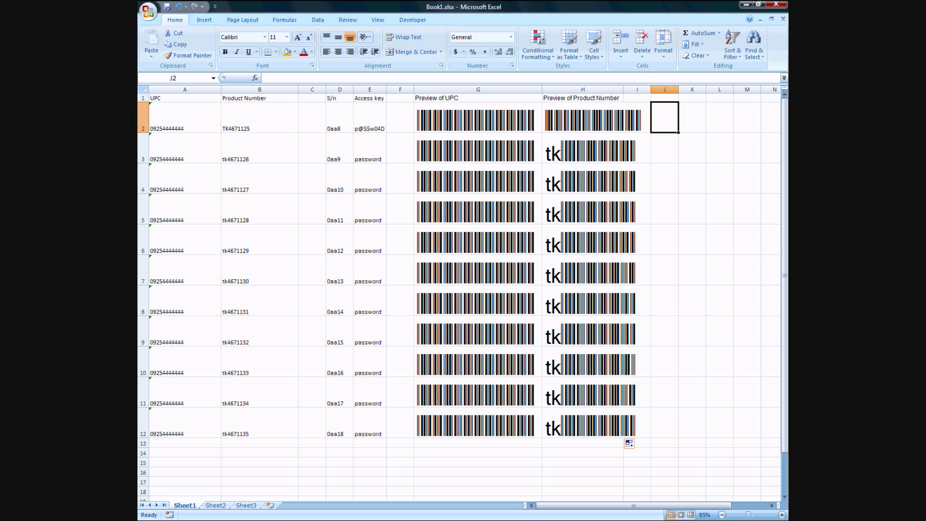
{"action": "left_click", "coordinate": [580, 423]}
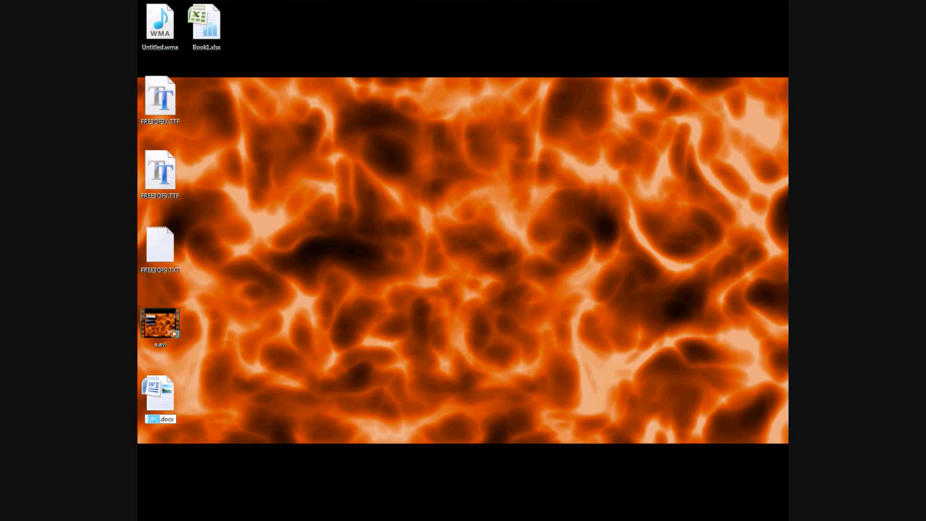
Rename the desktop document to Labels, Standard.docx and reopen it, allowing the SQL data to load.
{"action": "type", "text": "S"}
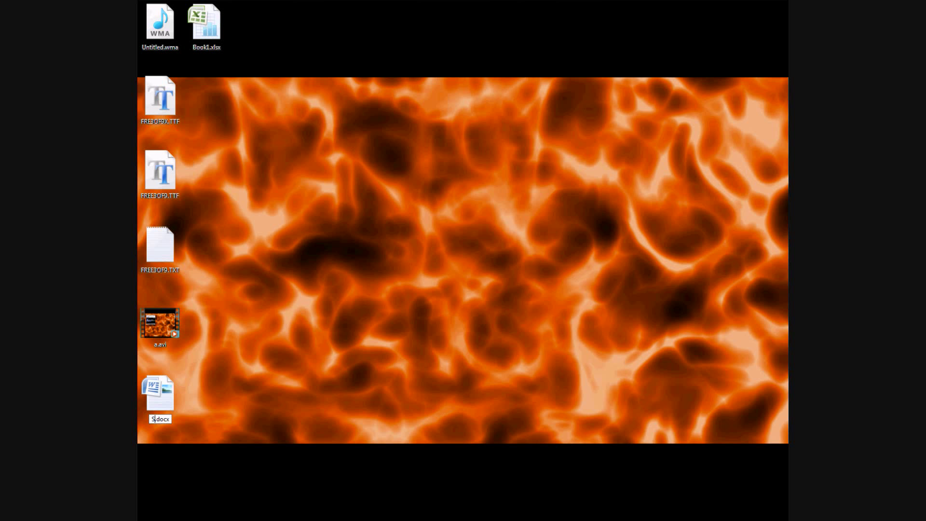
{"action": "type", "text": "Labels, Standard"}
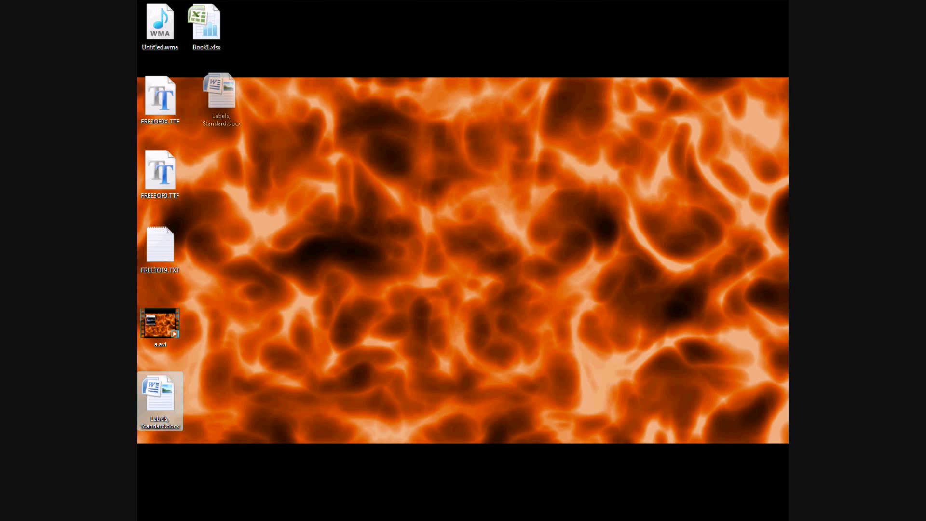
{"action": "left_click_drag", "start_coordinate": [159, 401], "coordinate": [206, 106]}
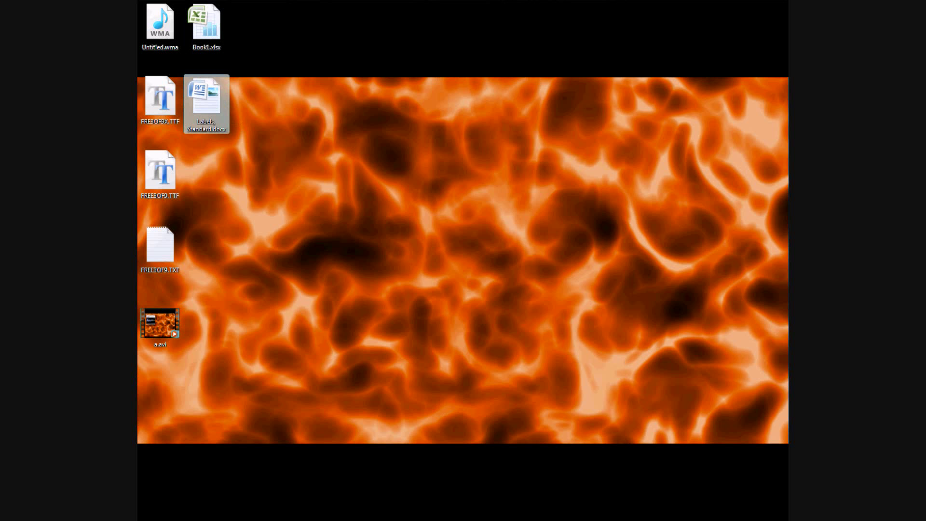
{"action": "double_click", "coordinate": [206, 103]}
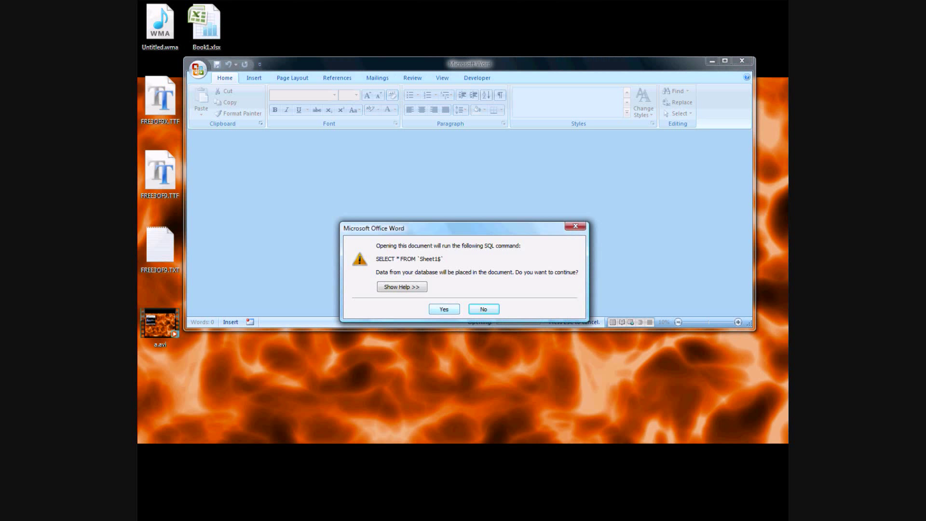
{"action": "left_click", "coordinate": [443, 309]}
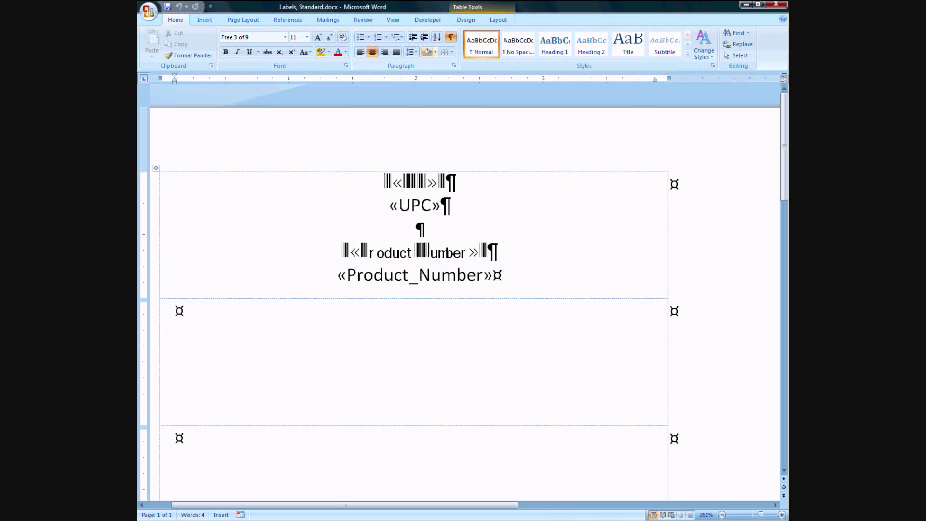
{"action": "left_click", "coordinate": [328, 19]}
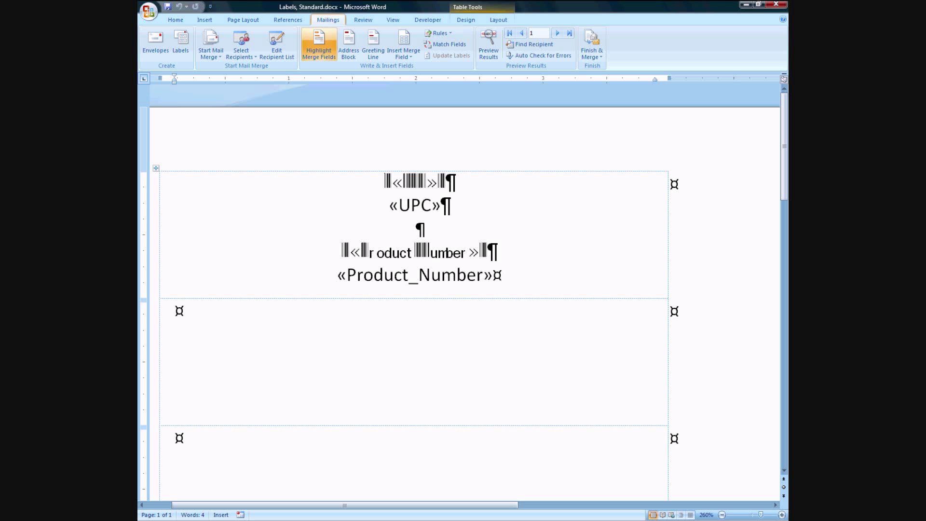
{"action": "left_click", "coordinate": [488, 45]}
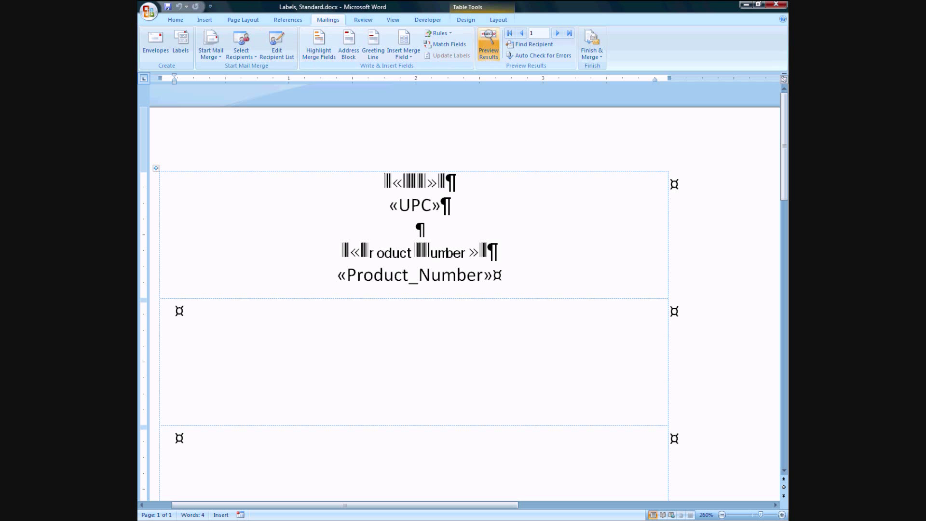
{"action": "left_click", "coordinate": [488, 44]}
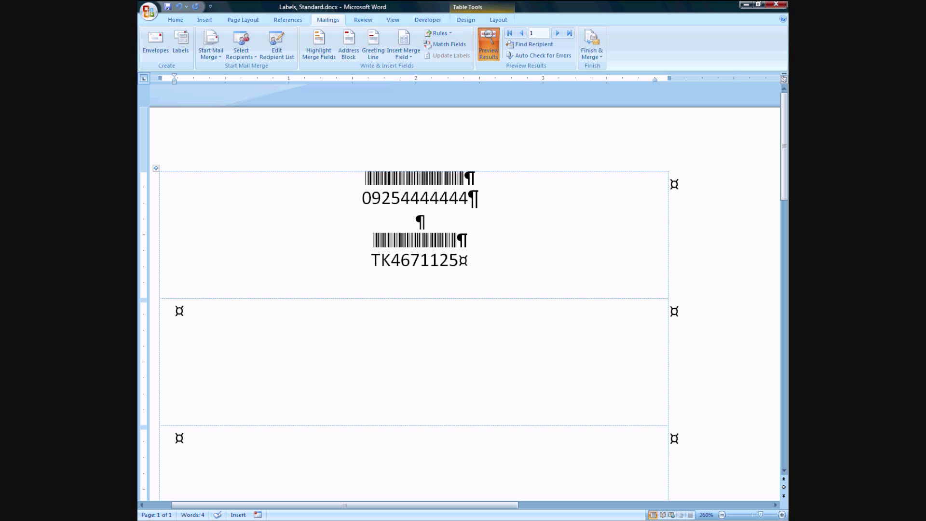
{"action": "left_click", "coordinate": [488, 45]}
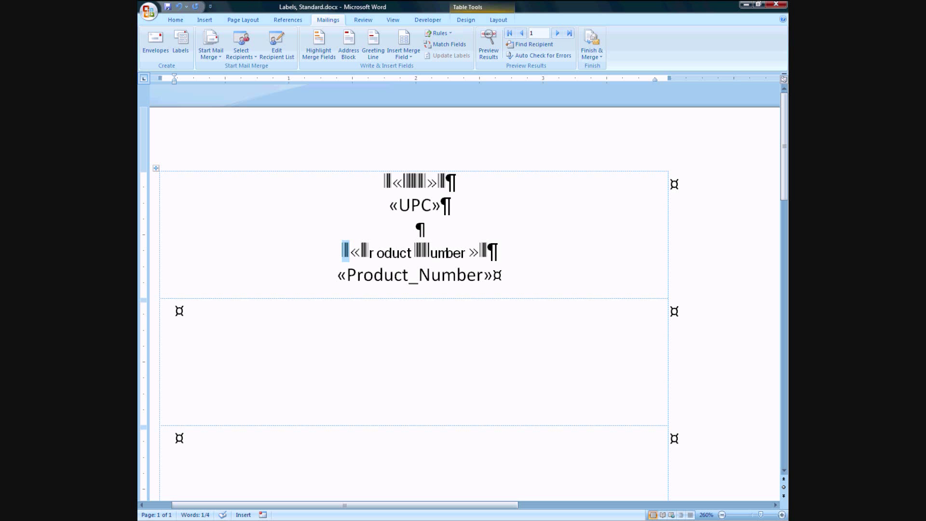
{"action": "double_click", "coordinate": [413, 275]}
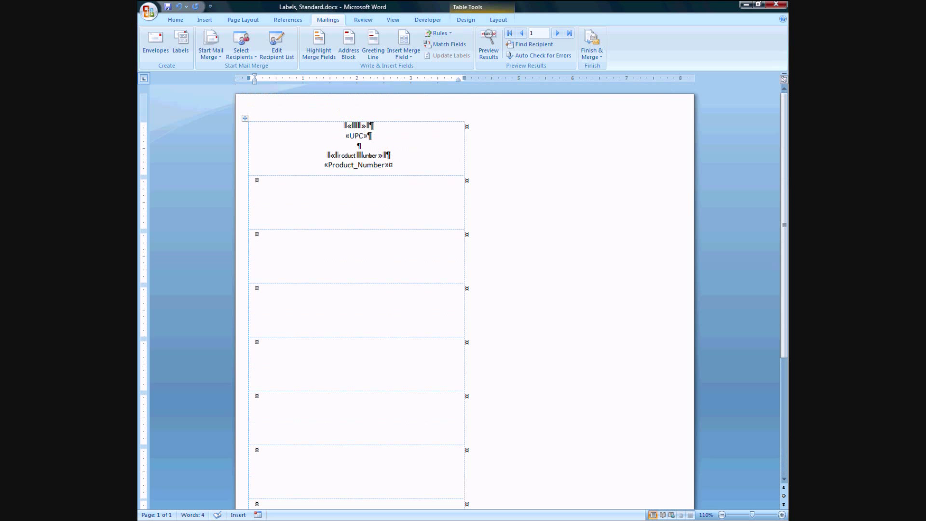
{"action": "left_click", "coordinate": [488, 44]}
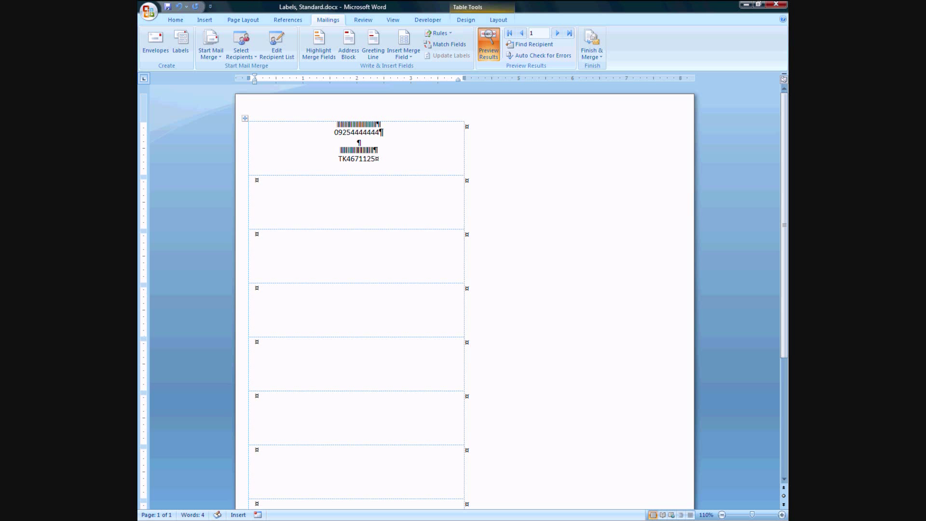
{"action": "mouse_move", "coordinate": [318, 45]}
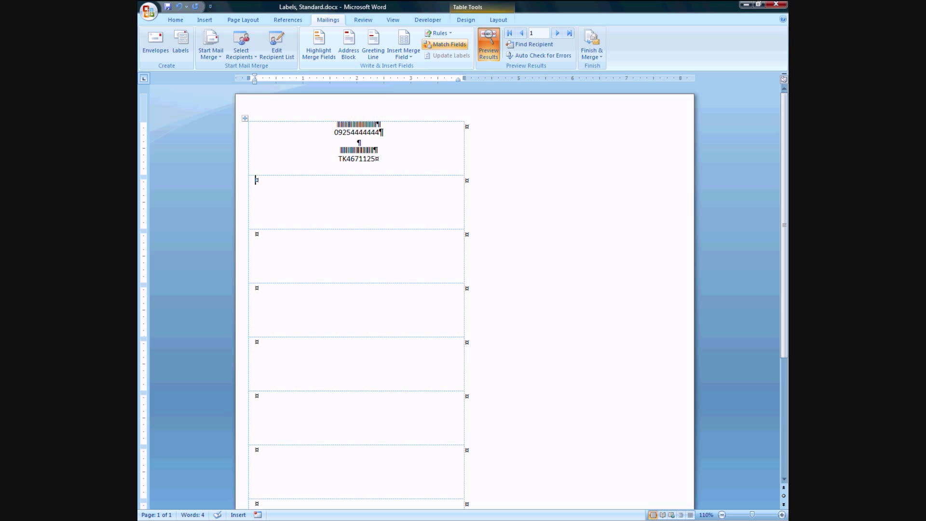
Insert a Next Record rule at the start of the second label.
{"action": "left_click", "coordinate": [439, 33]}
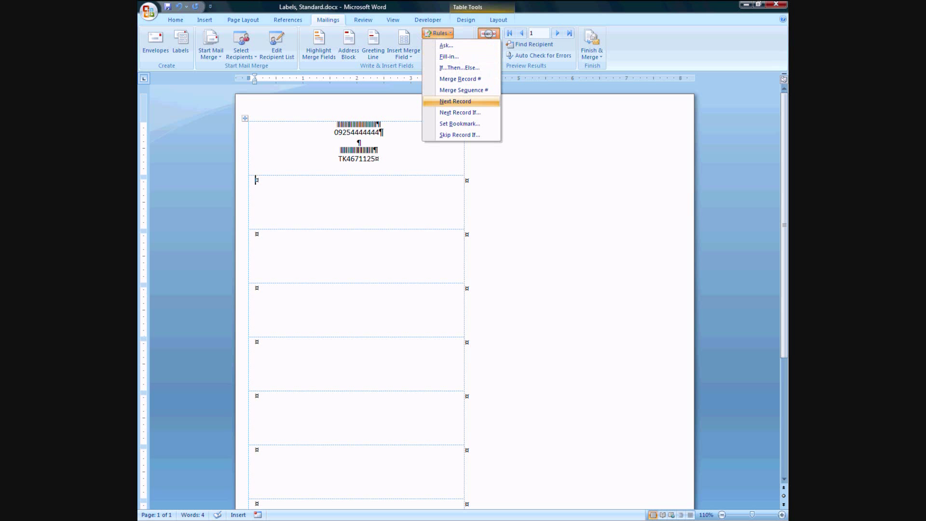
{"action": "left_click", "coordinate": [488, 44]}
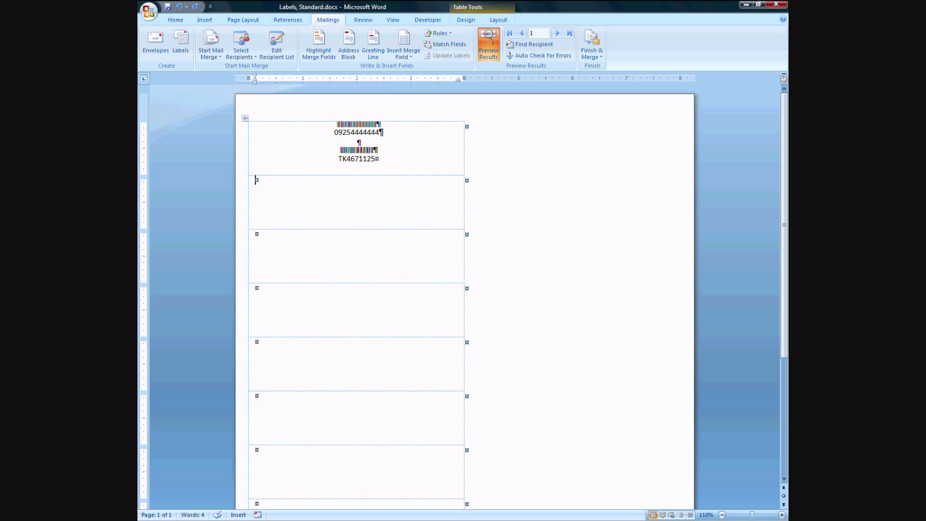
{"action": "left_click", "coordinate": [488, 43]}
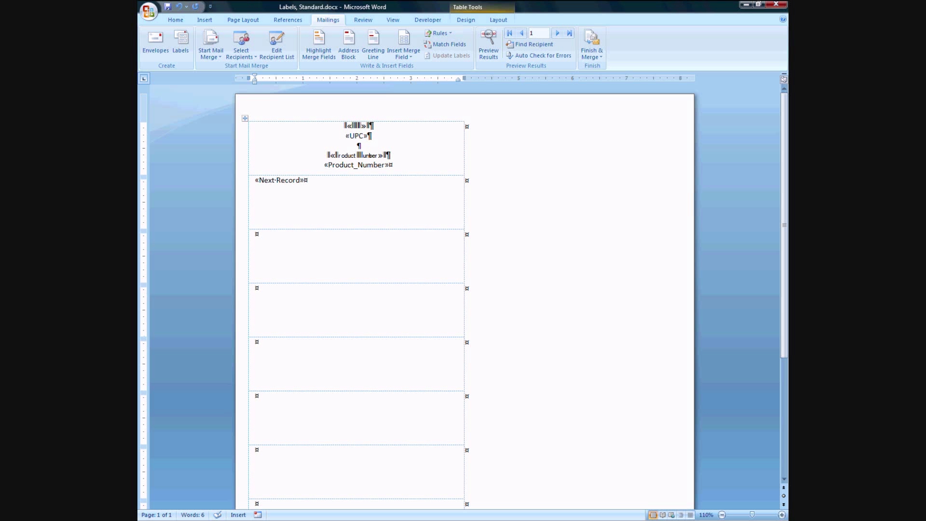
Copy the UPC and Product_Number barcode fields after it and fill all remaining labels.
{"action": "left_click_drag", "start_coordinate": [344, 125], "coordinate": [388, 165]}
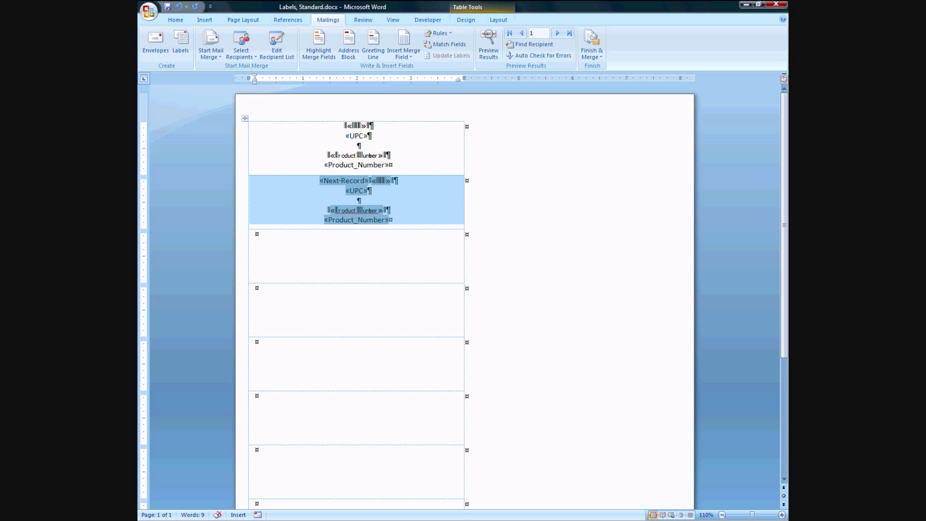
{"action": "left_click", "coordinate": [743, 514]}
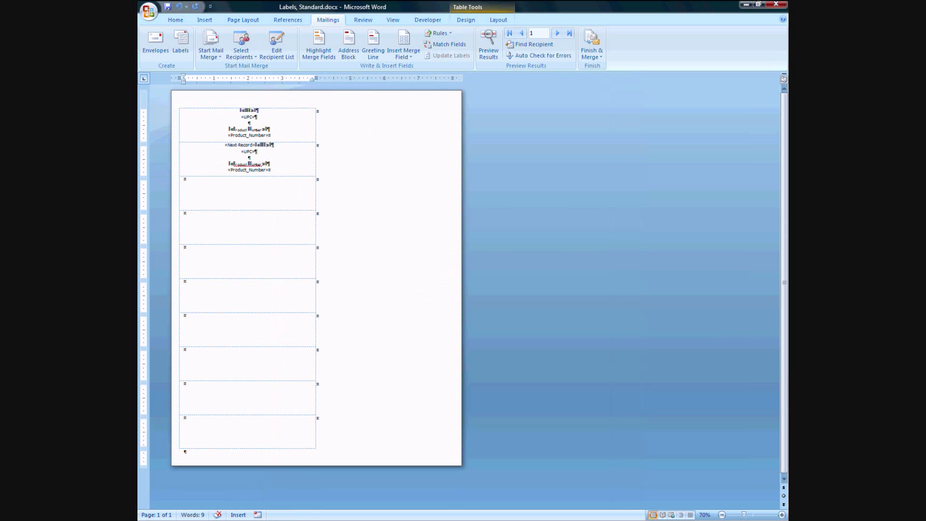
{"action": "left_click", "coordinate": [450, 55]}
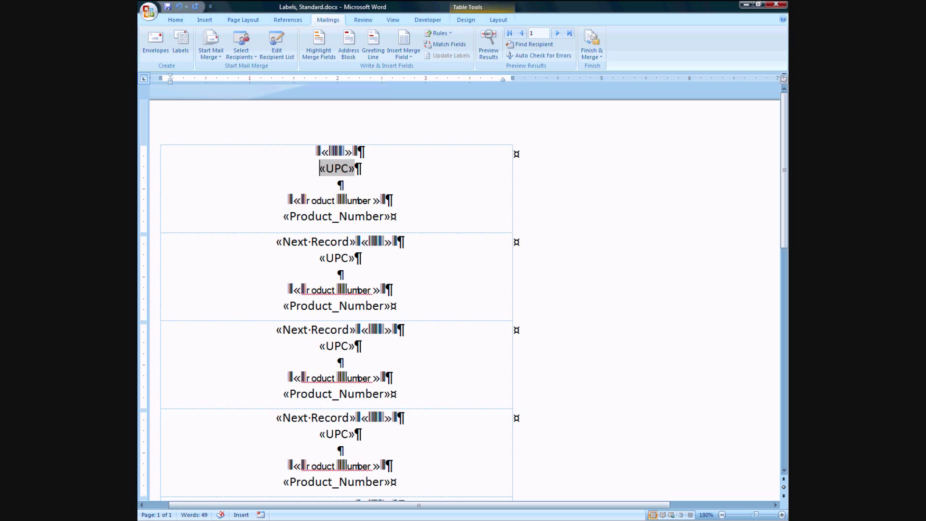
{"action": "left_click", "coordinate": [175, 20]}
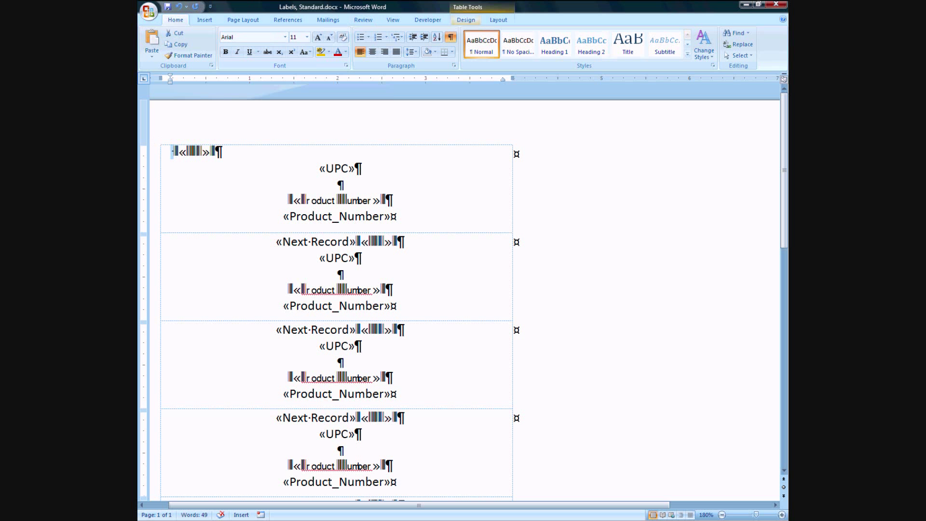
Hide formatting marks, add a 'UPC:' caption before the barcode field and enlarge that field.
{"action": "left_click", "coordinate": [451, 37]}
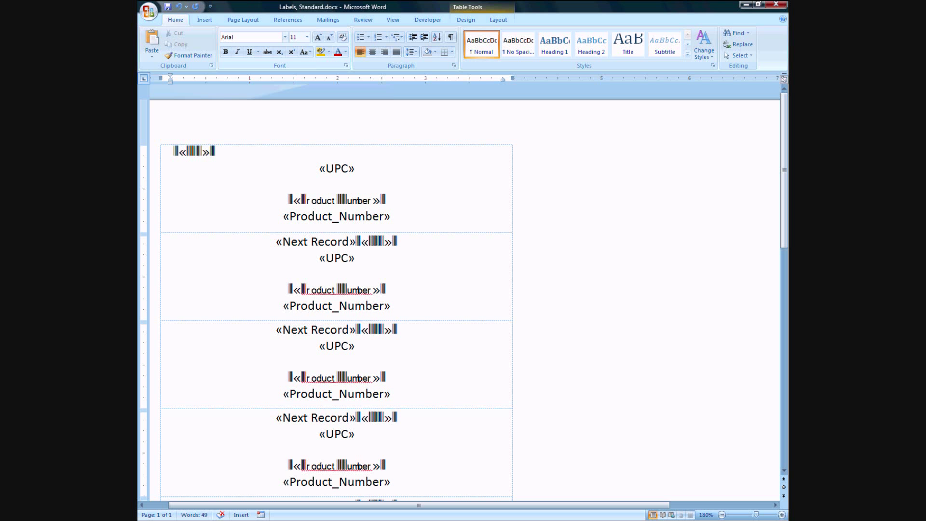
{"action": "type", "text": "UPC:"}
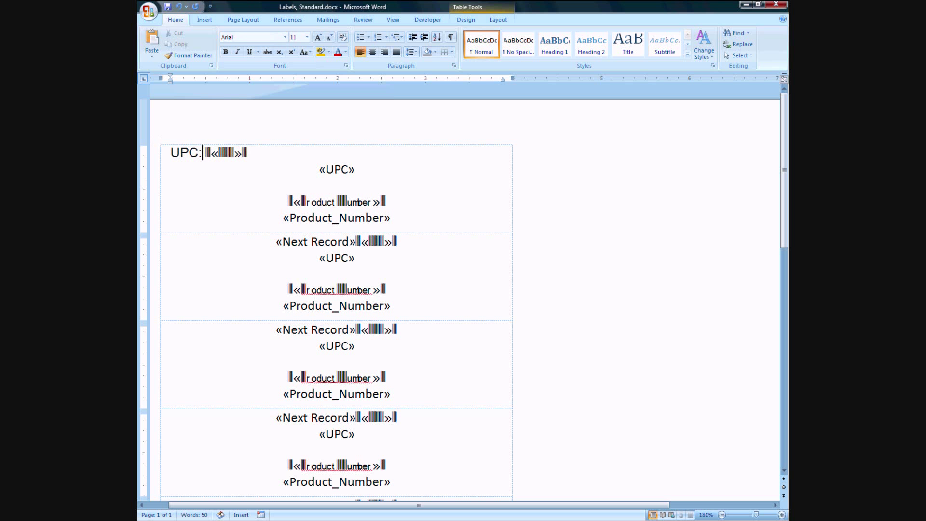
{"action": "double_click", "coordinate": [226, 153]}
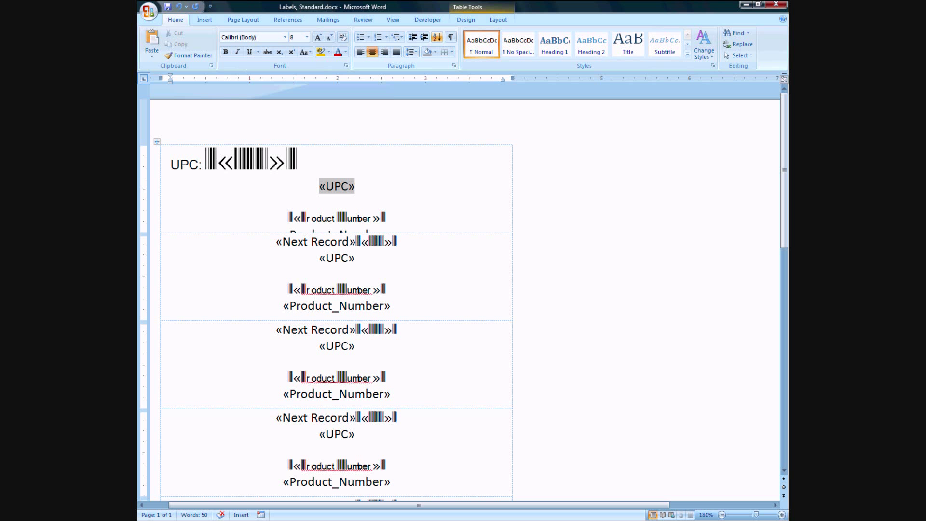
Preview results from Mailings so labels show records TK4671125 onward as barcodes with UPCs.
{"action": "left_click", "coordinate": [327, 20]}
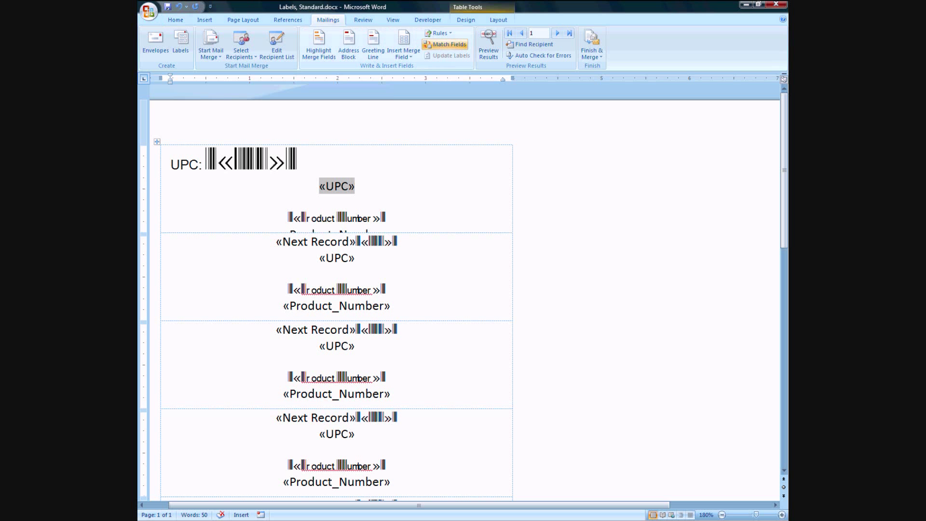
{"action": "left_click", "coordinate": [487, 45]}
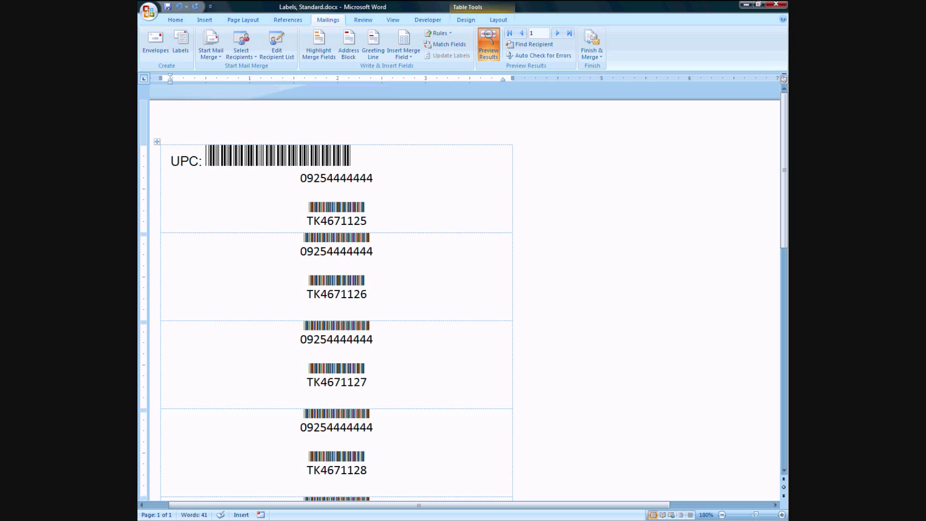
{"action": "left_click", "coordinate": [175, 19]}
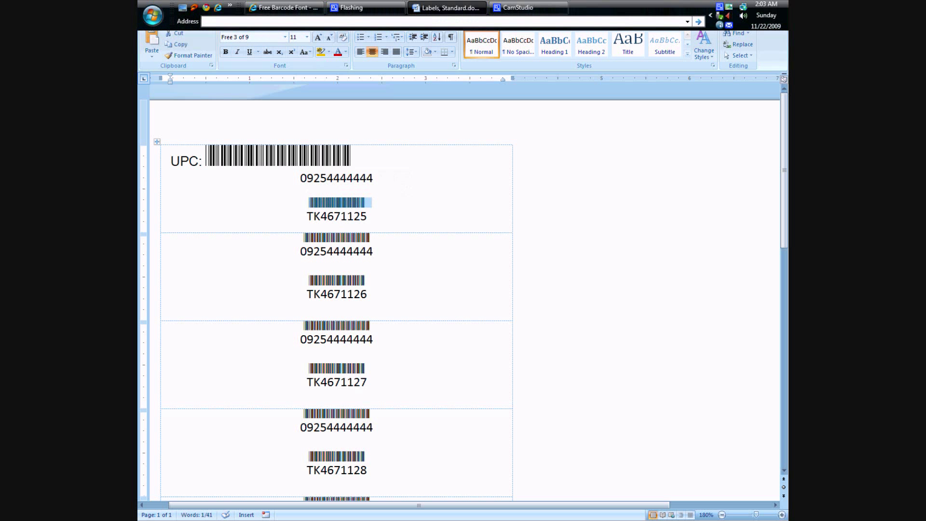
{"action": "left_click", "coordinate": [522, 7]}
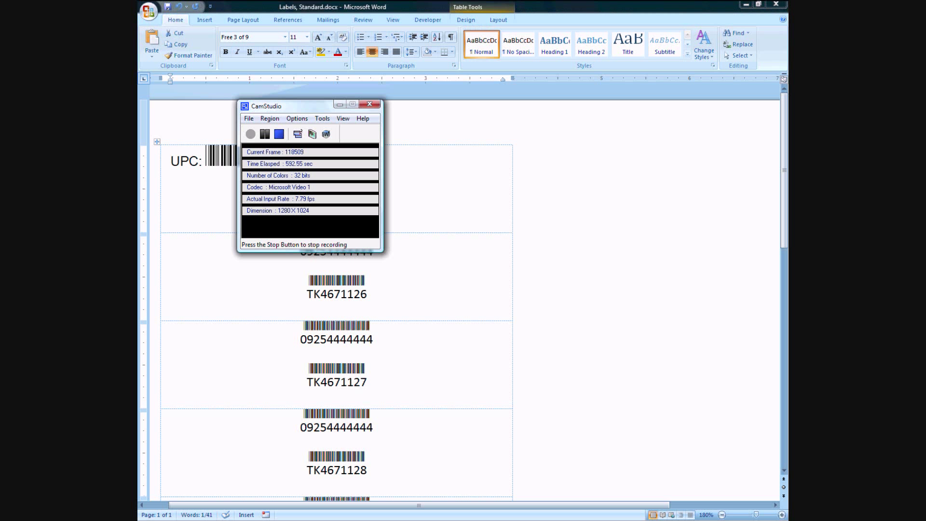